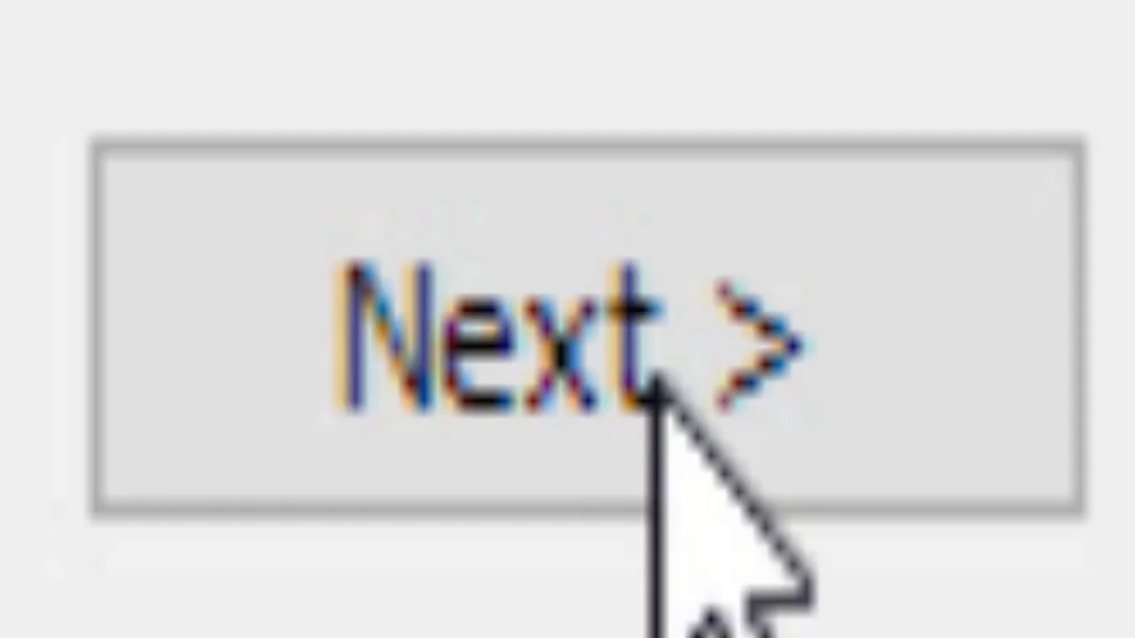
# Advance the LMMS Setup wizard to its next page
pyautogui.click(568, 355)
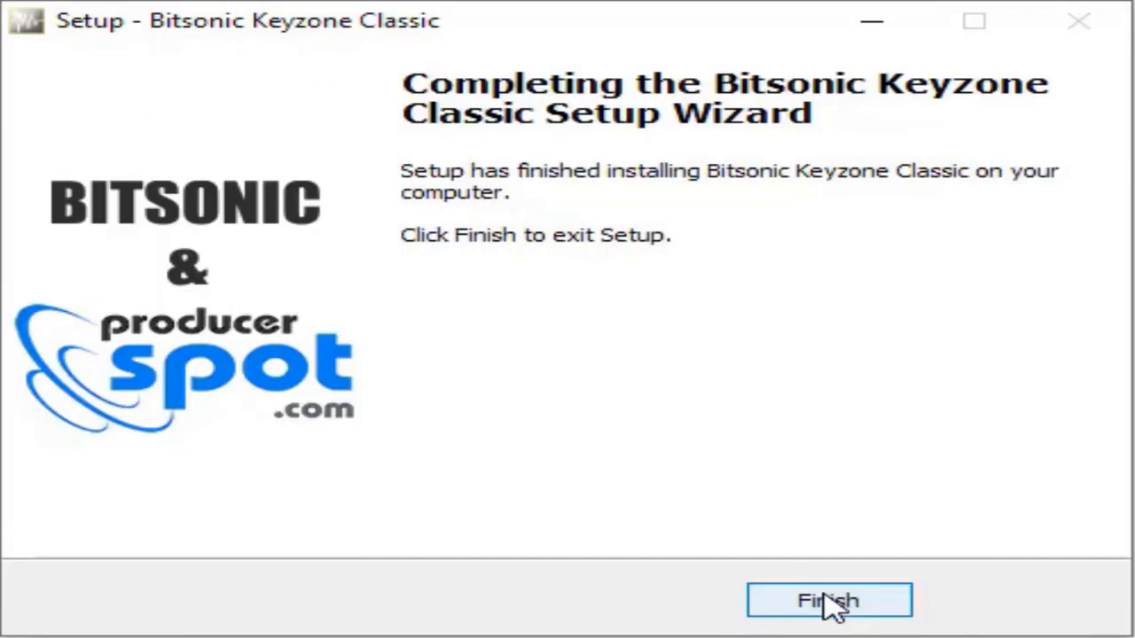
# Close Keyzone Classic's installer, target SuperWave P8 to VstPlugins, and accept TDR Nova's default location
pyautogui.click(828, 601)
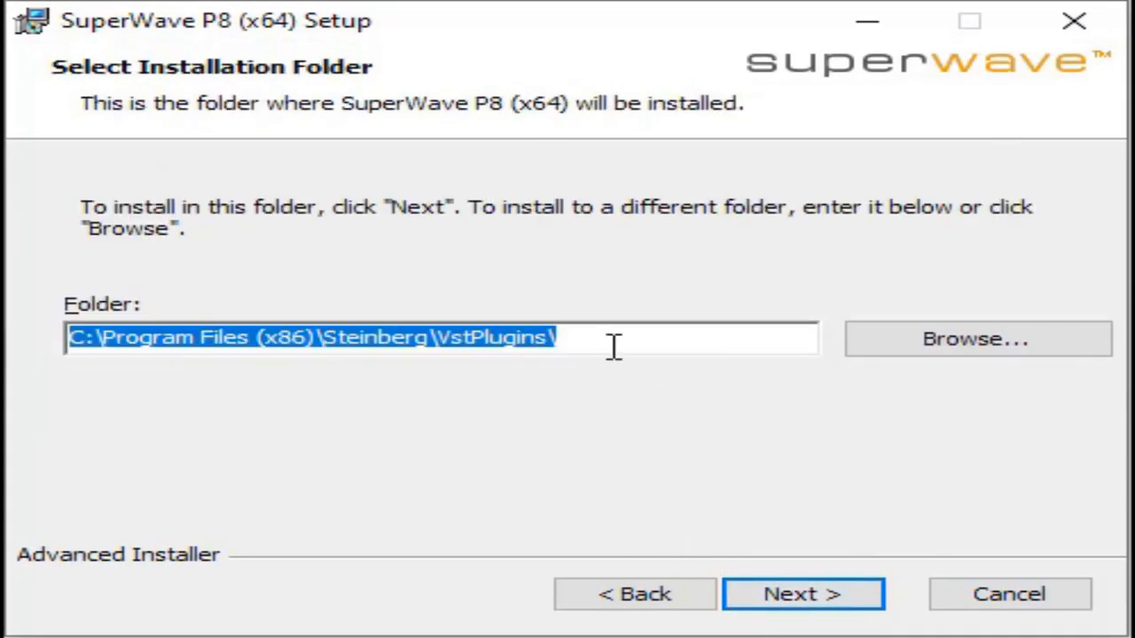
pyautogui.click(801, 595)
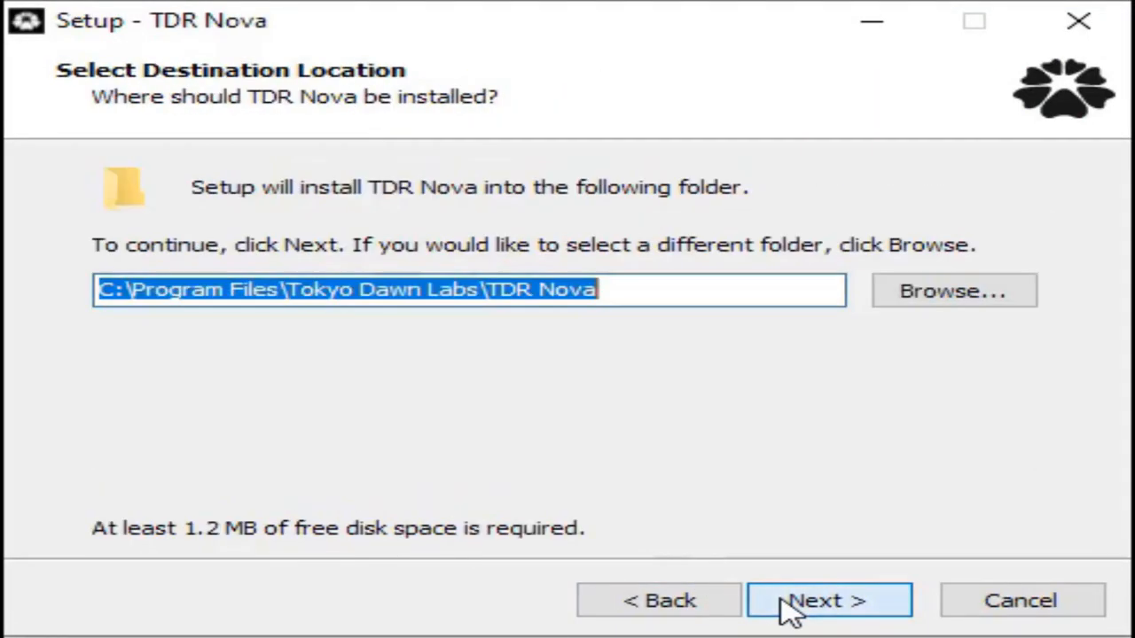
pyautogui.click(828, 600)
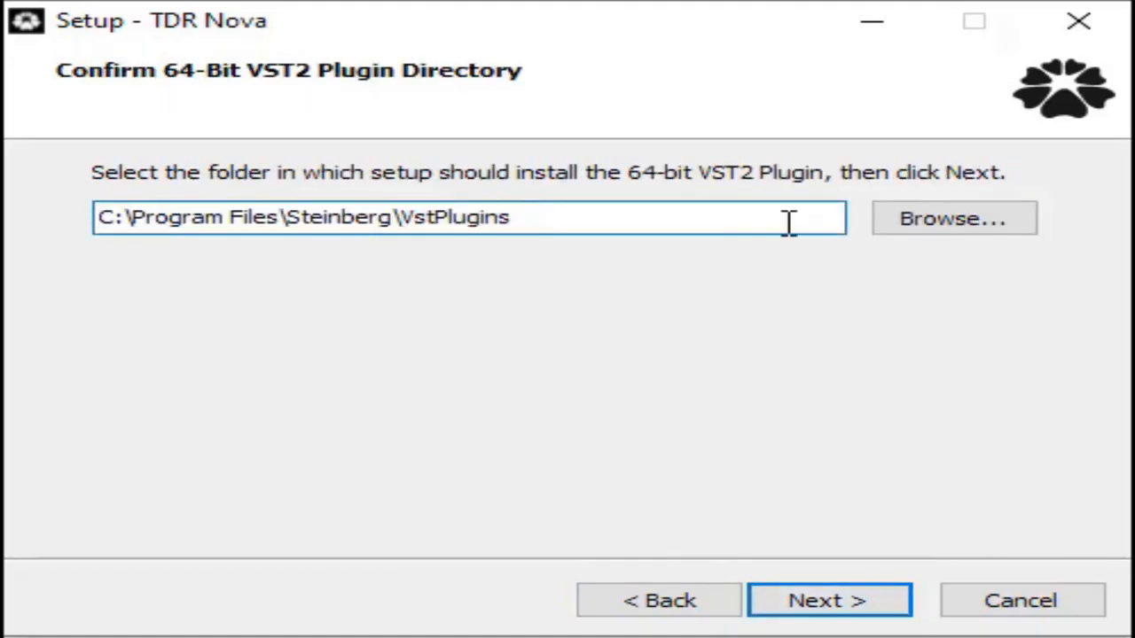
# Confirm TDR Nova's 64-bit VST2 folder, finish it, and select all TDR Kotelnikov components
pyautogui.click(829, 601)
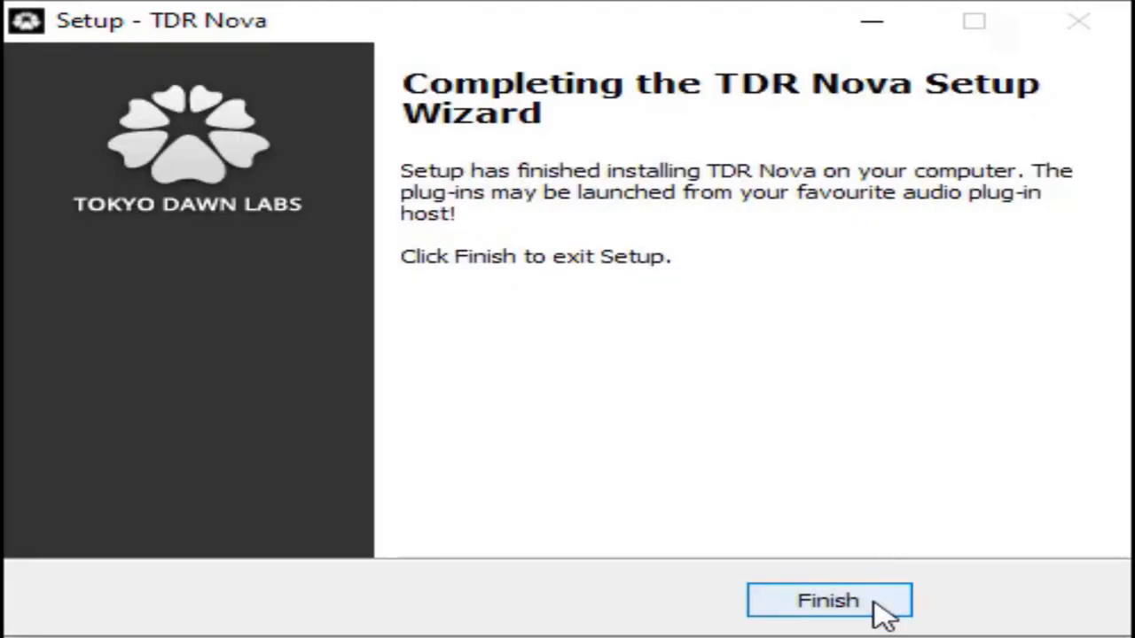
pyautogui.click(828, 601)
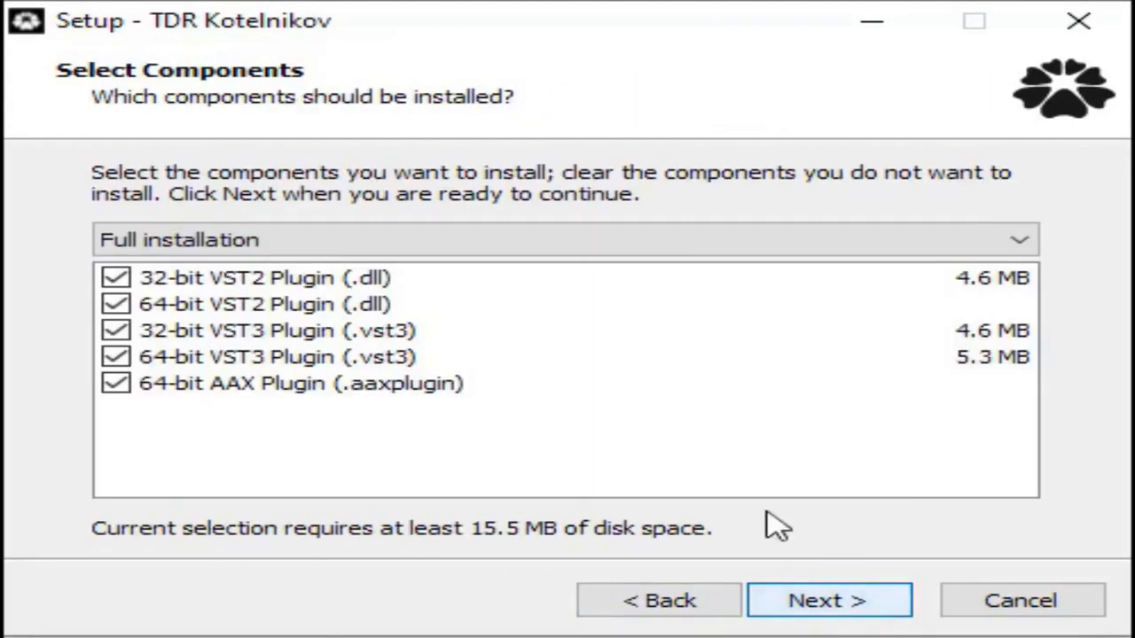
pyautogui.click(829, 600)
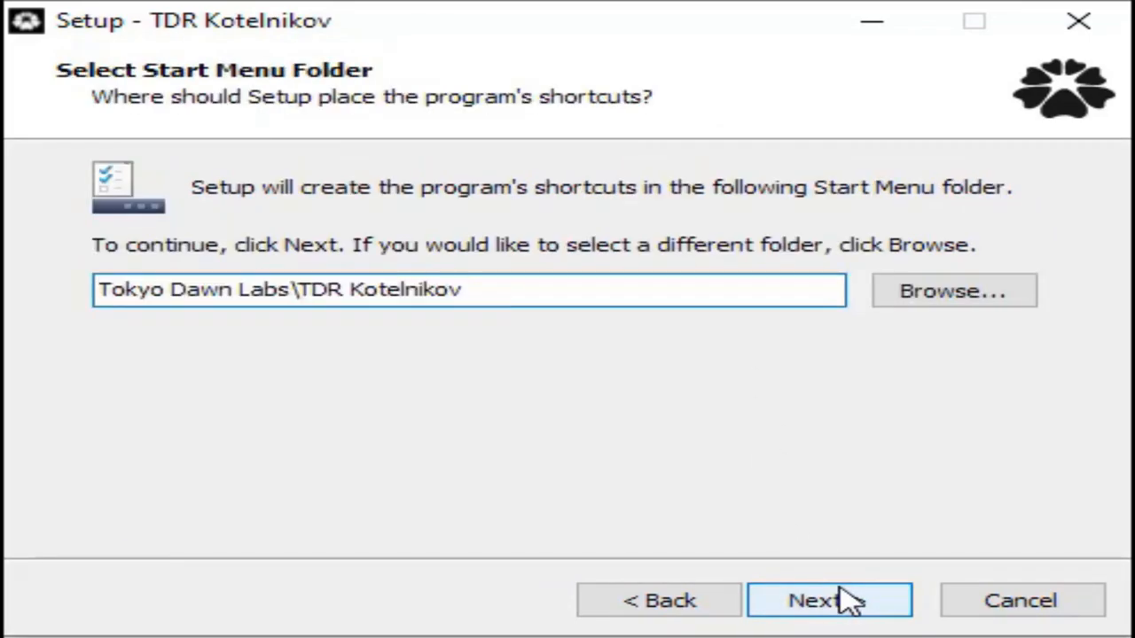